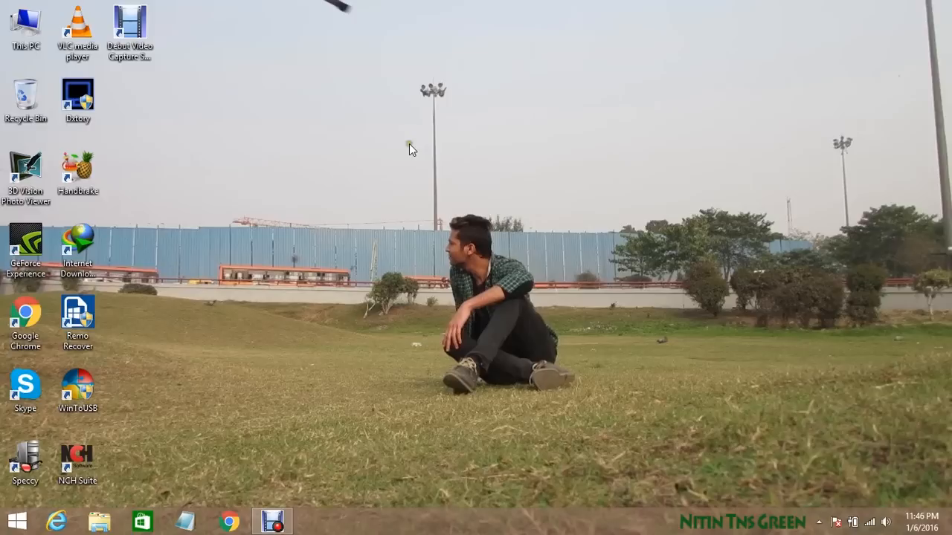
pyautogui.moveTo(334, 127)
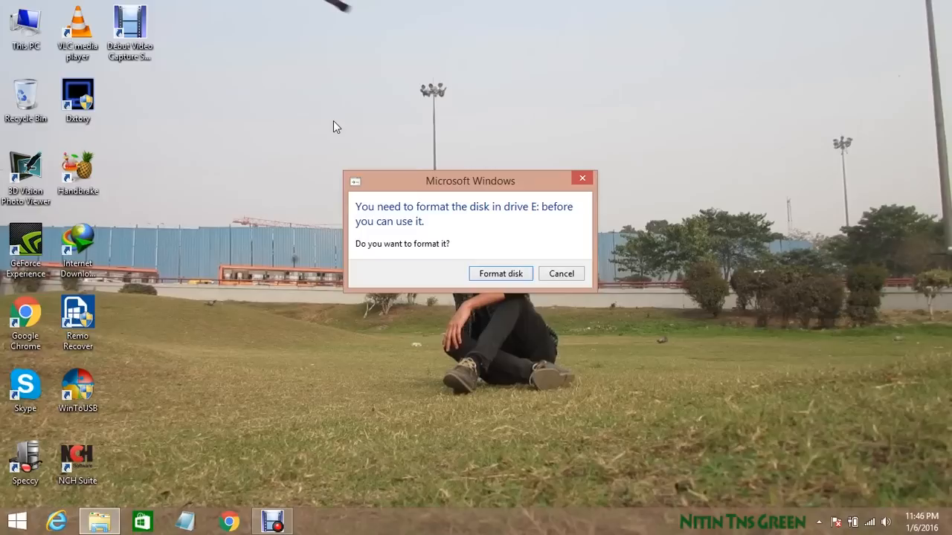
# Decline formatting drive E, review the drives under This PC, then close Explorer
pyautogui.click(562, 274)
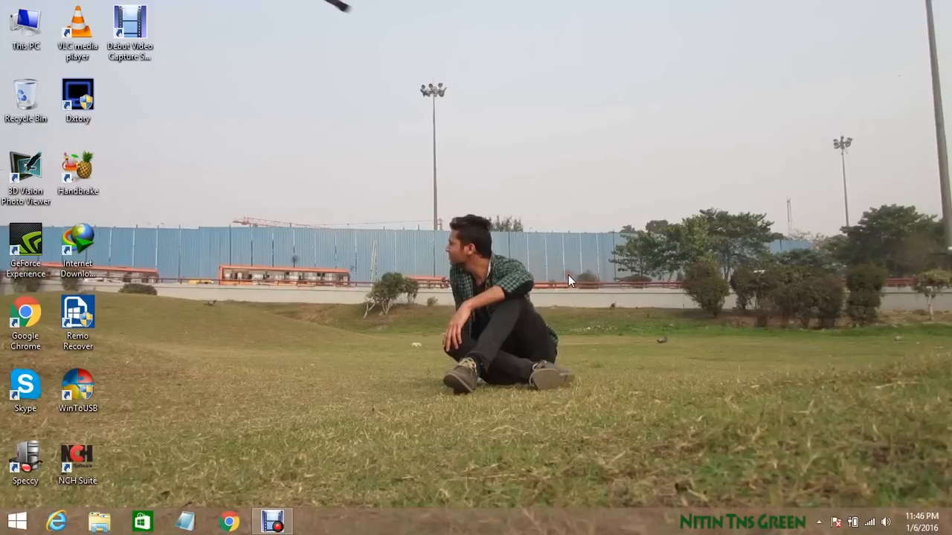
pyautogui.moveTo(579, 123)
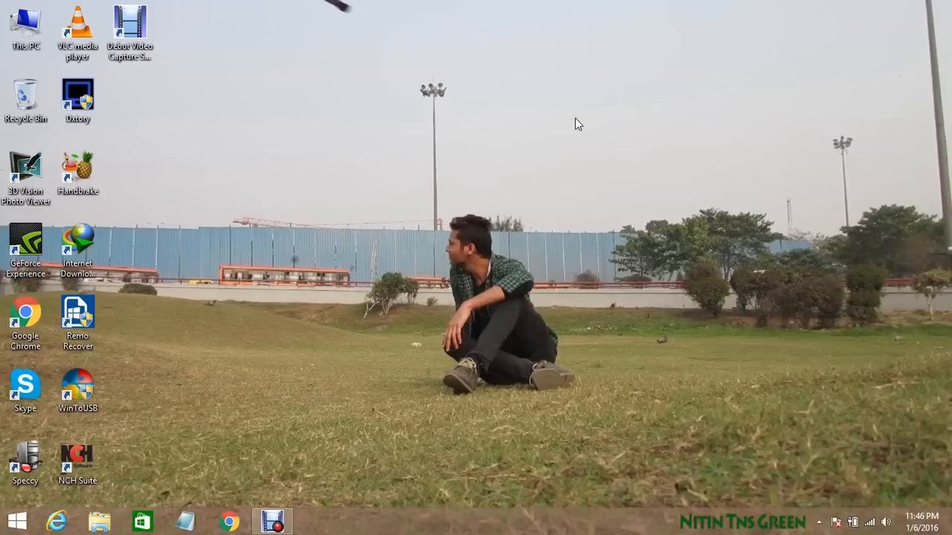
pyautogui.moveTo(67, 56)
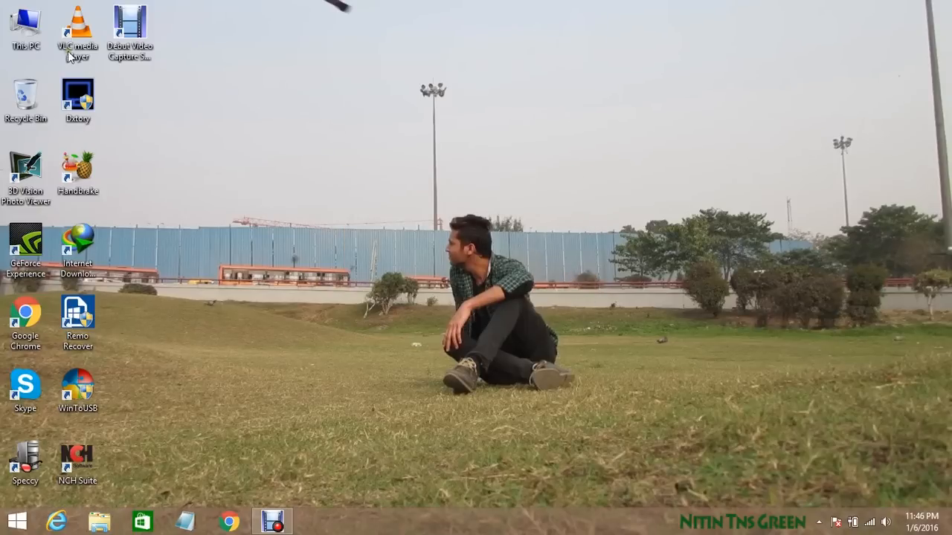
pyautogui.doubleClick(27, 23)
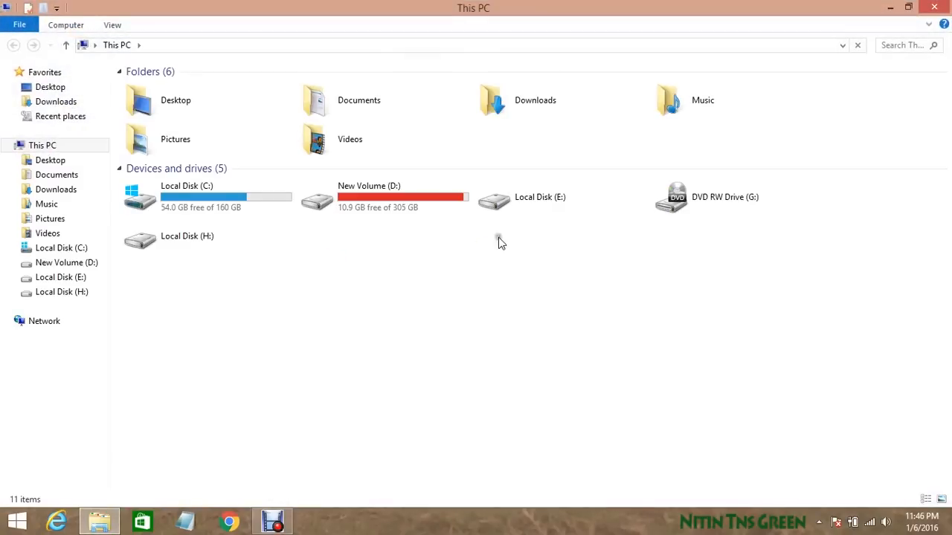
pyautogui.click(187, 235)
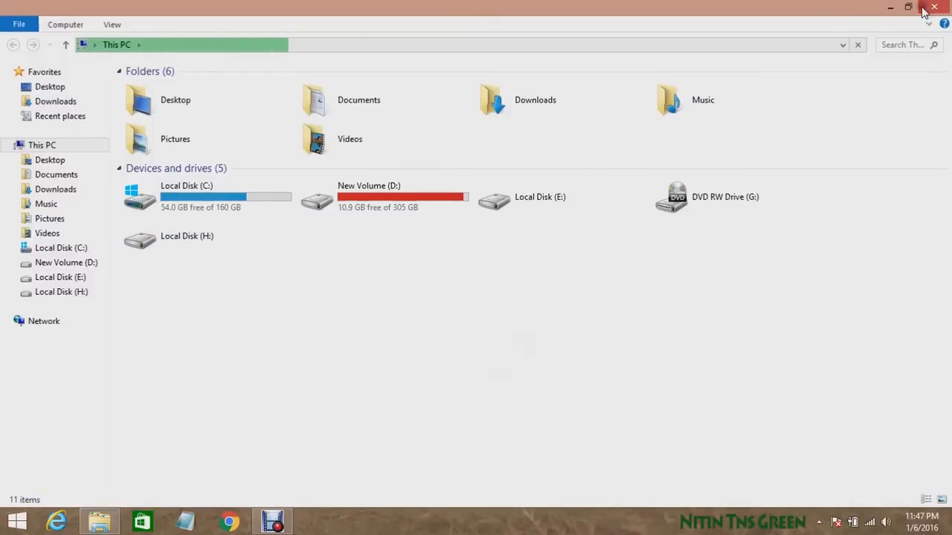
pyautogui.click(934, 6)
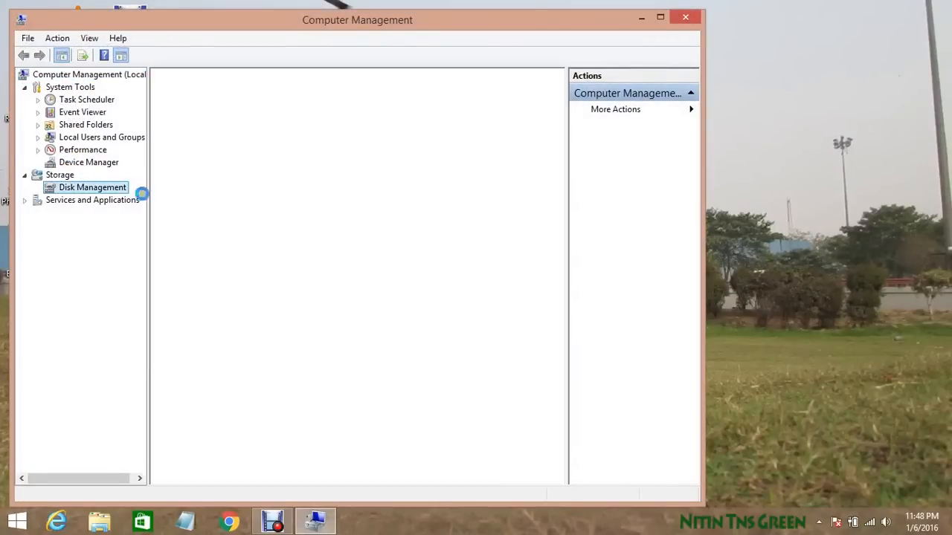
# Switch to the Disk Management view in Computer Management
pyautogui.click(93, 187)
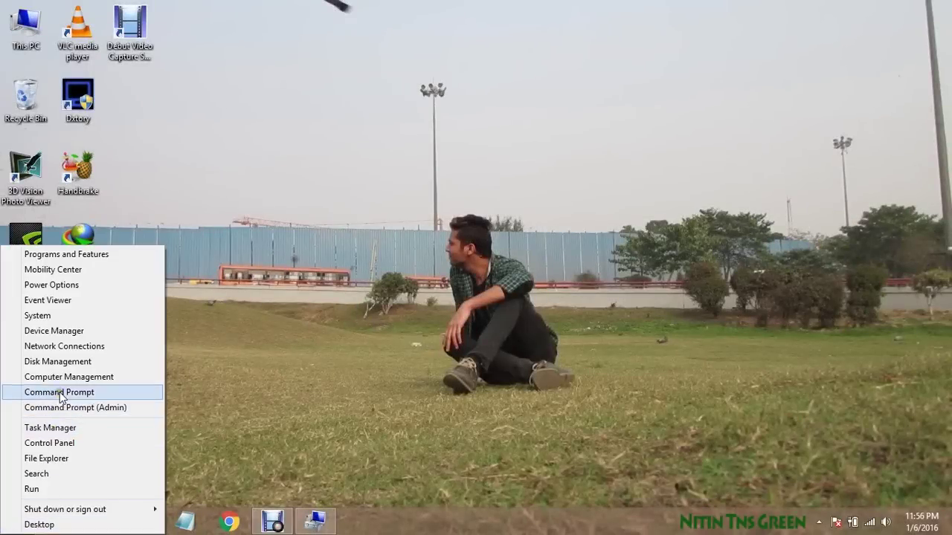
# Launch Command Prompt from the Win+X menu and run diskpart
pyautogui.click(58, 393)
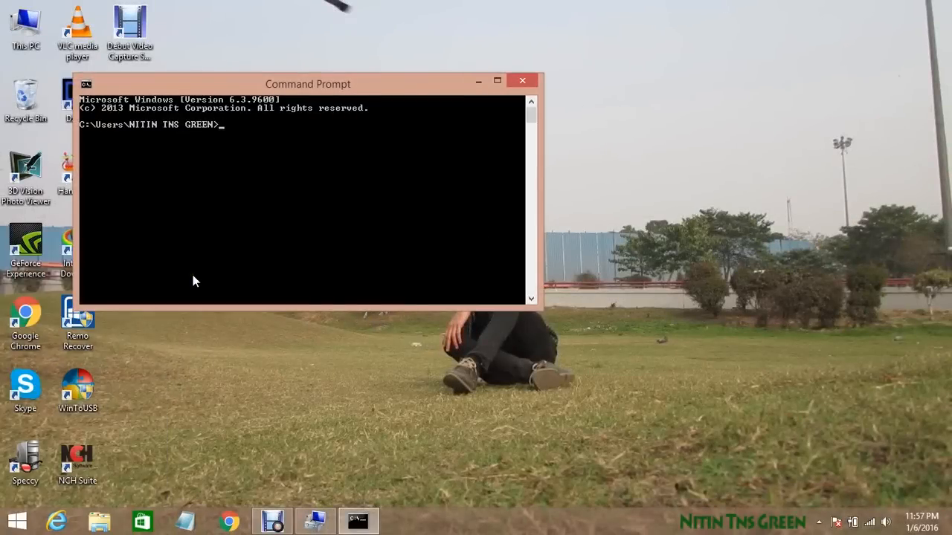
pyautogui.write('dis')
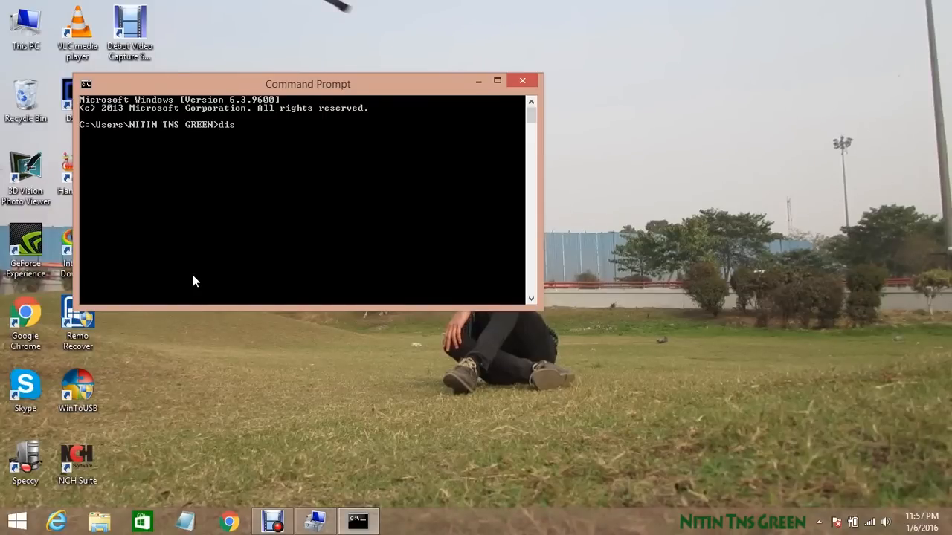
pyautogui.write('kpart')
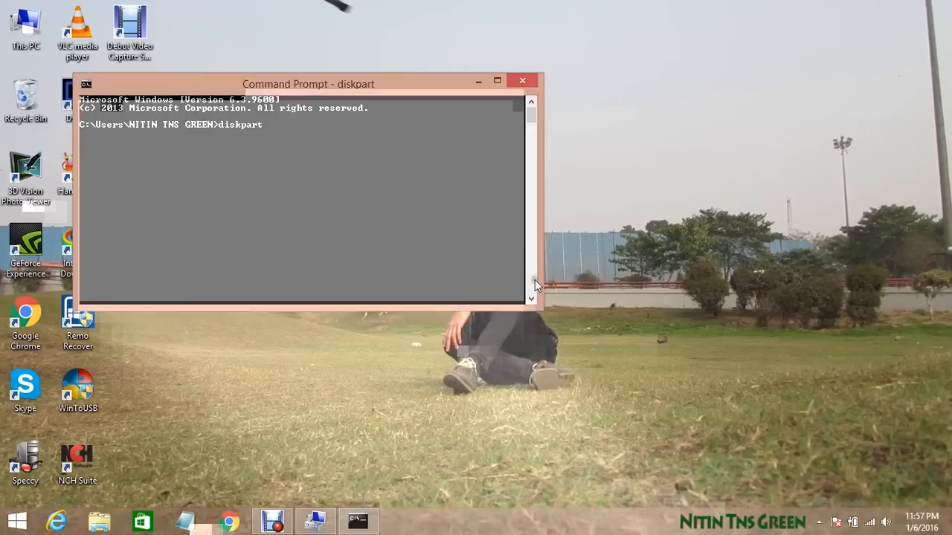
pyautogui.press('enter')
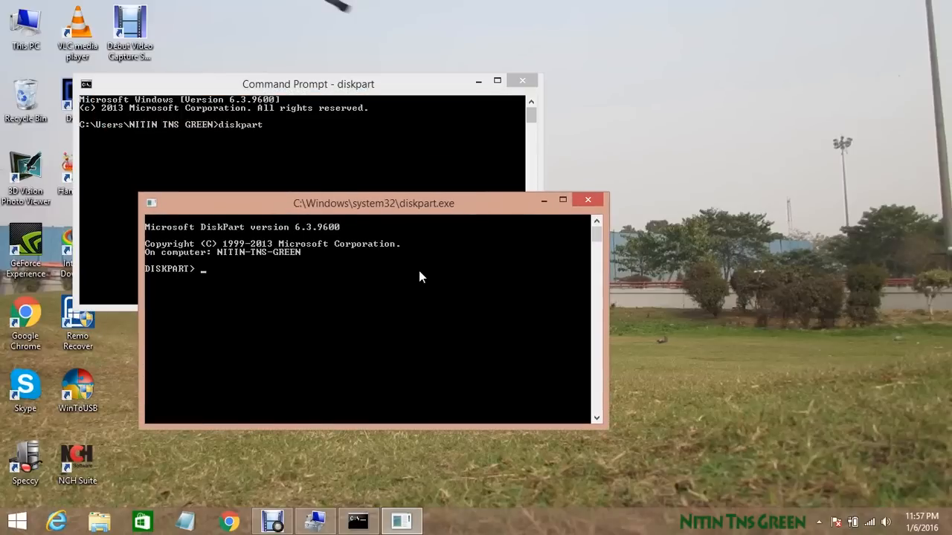
# Run 'list disk' and 'select disk 2' to target the 931 GB disk
pyautogui.write('list')
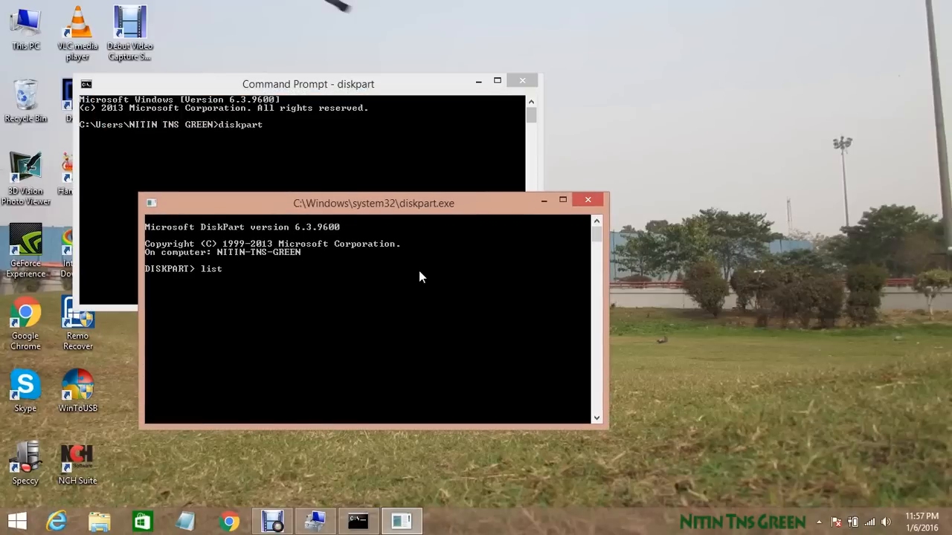
pyautogui.write('disk')
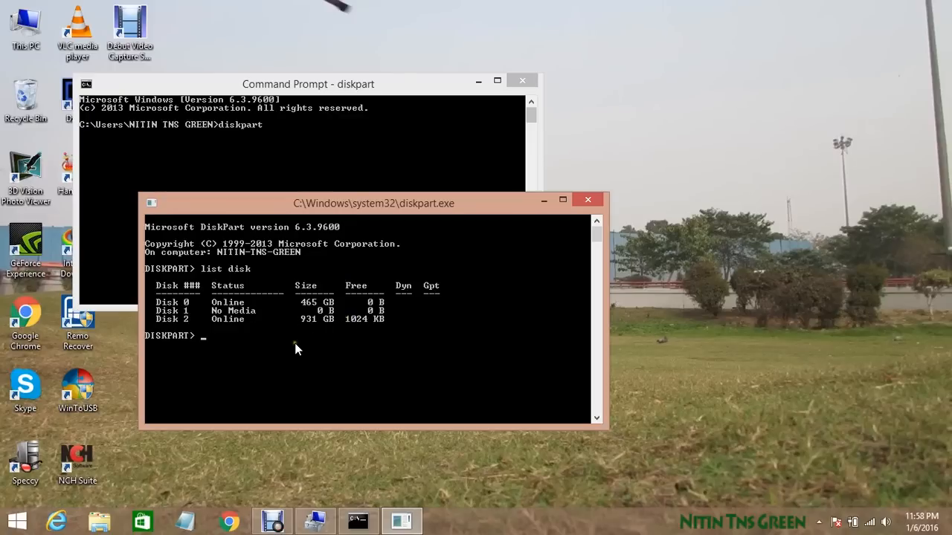
pyautogui.write('se')
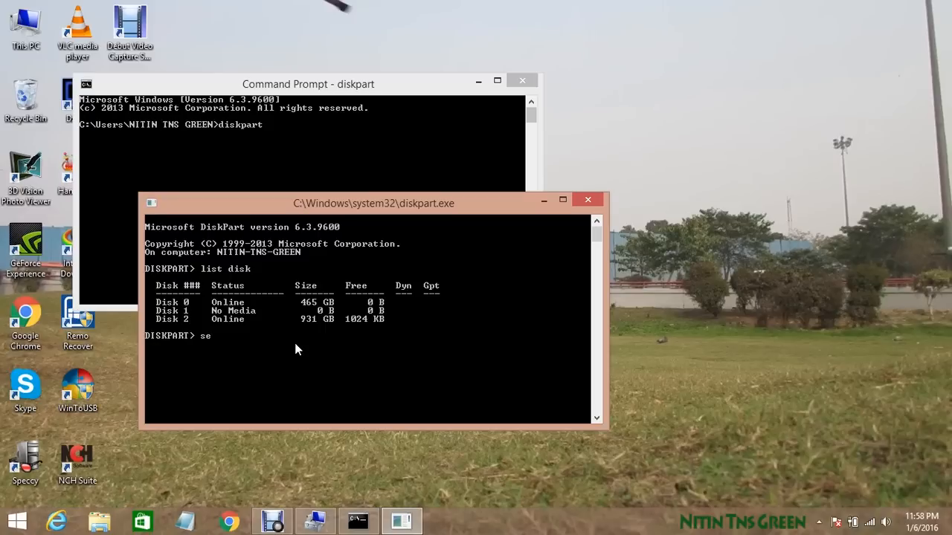
pyautogui.write('lect d')
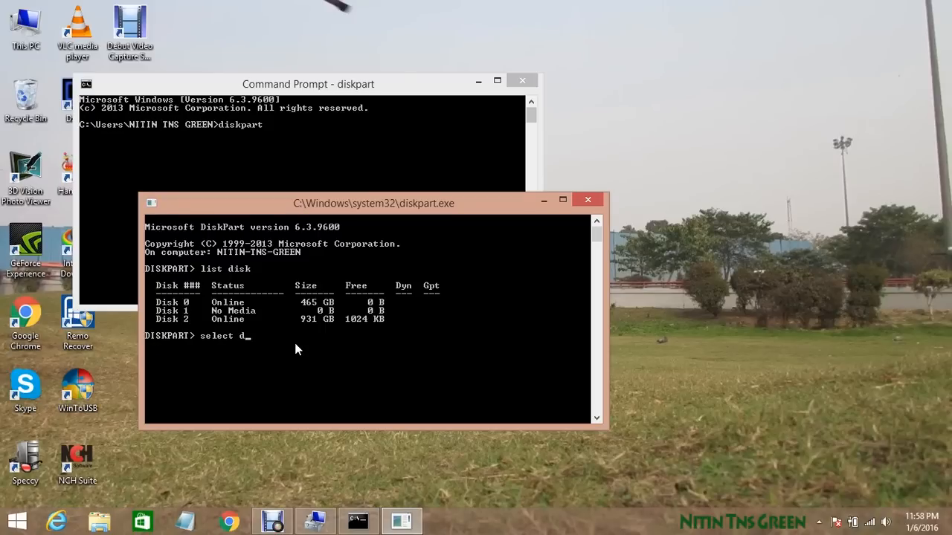
pyautogui.write('isk')
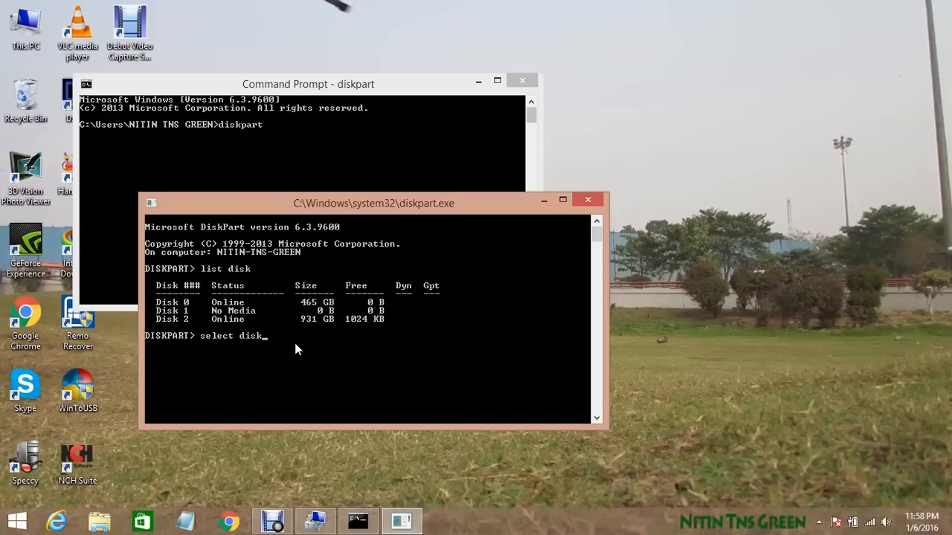
pyautogui.write('2')
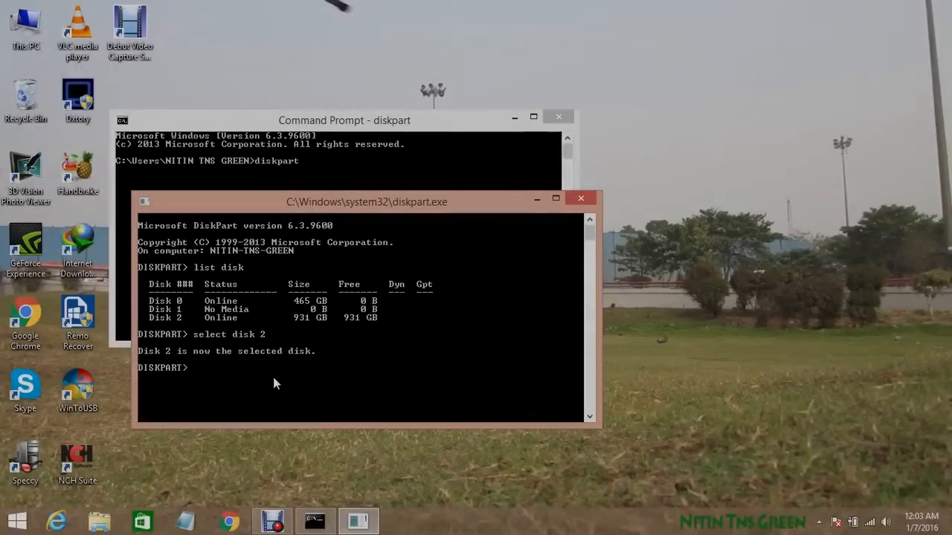
# Run 'clean' on disk 2, then 'create partition primary'
pyautogui.write('c')
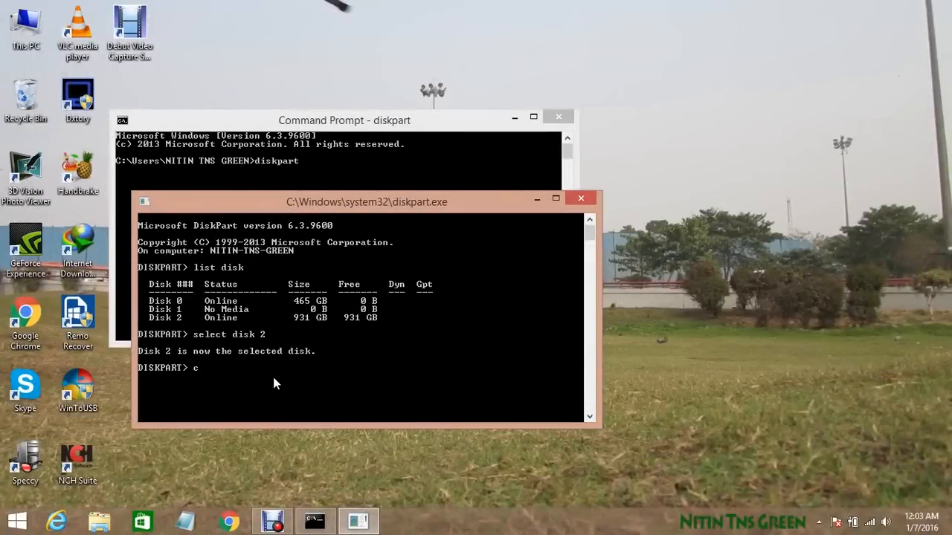
pyautogui.write('lea')
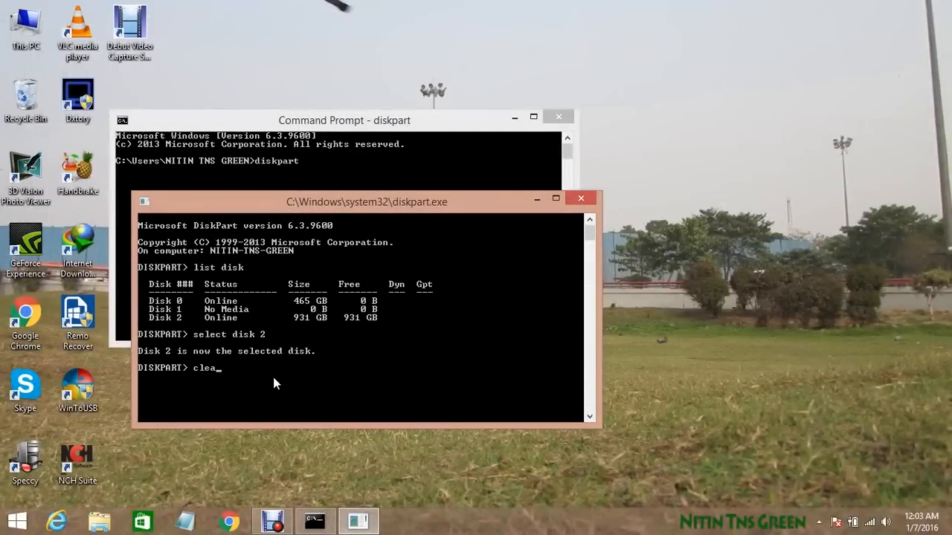
pyautogui.write('n')
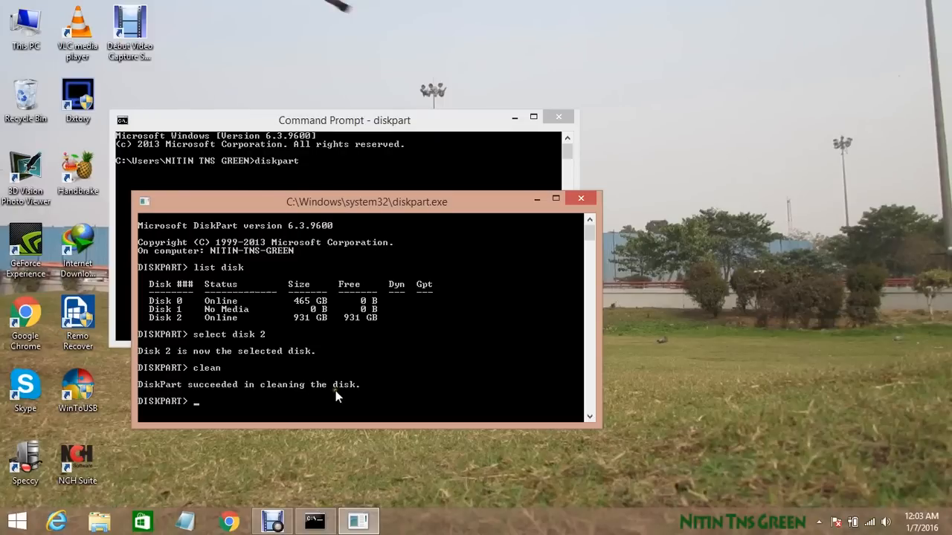
pyautogui.write('c')
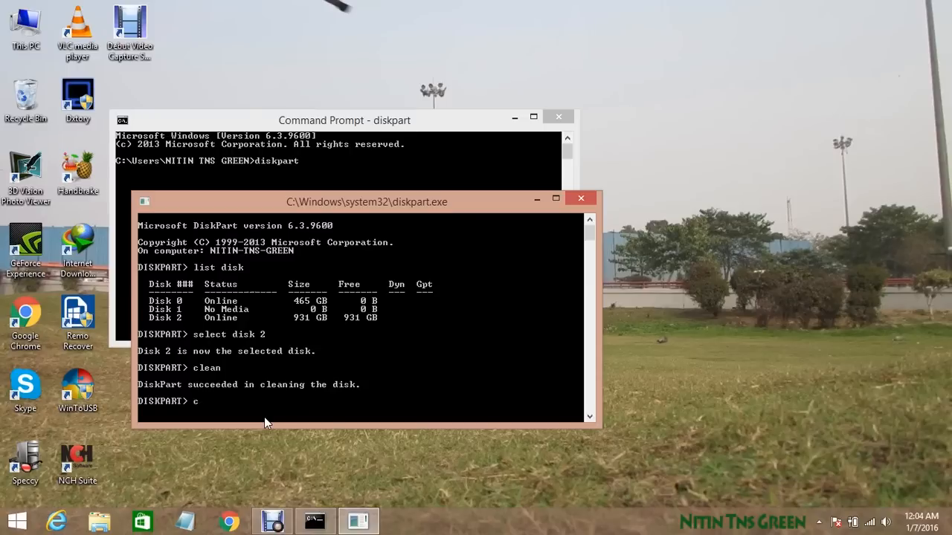
pyautogui.write('reate')
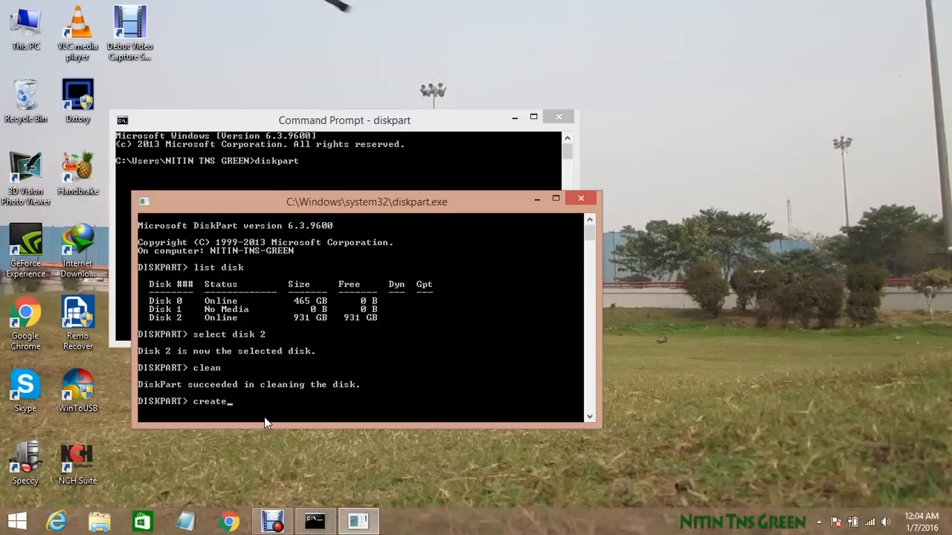
pyautogui.write('par')
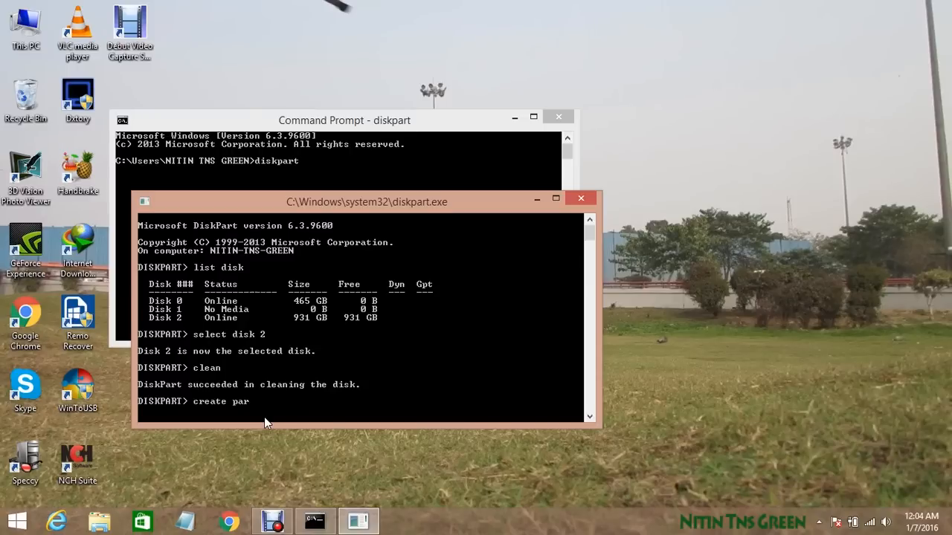
pyautogui.write('titi')
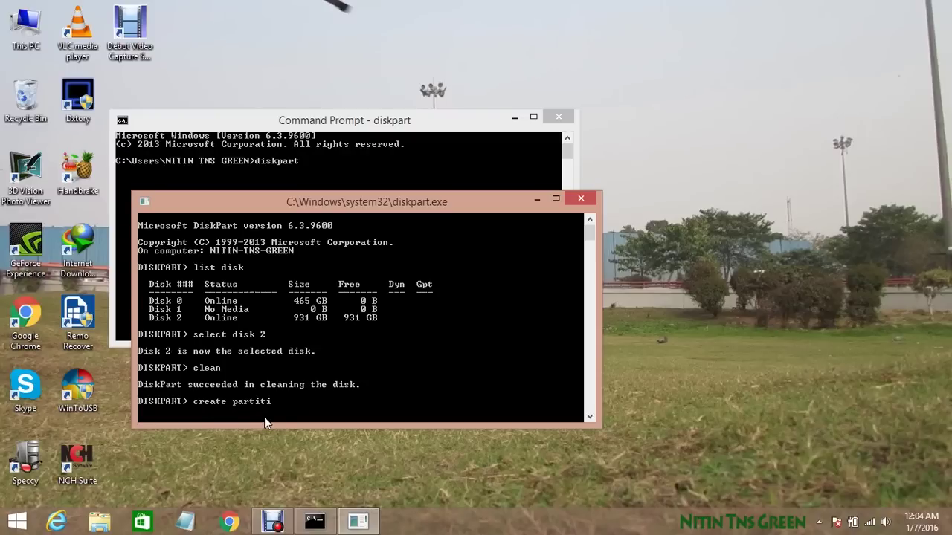
pyautogui.write('on')
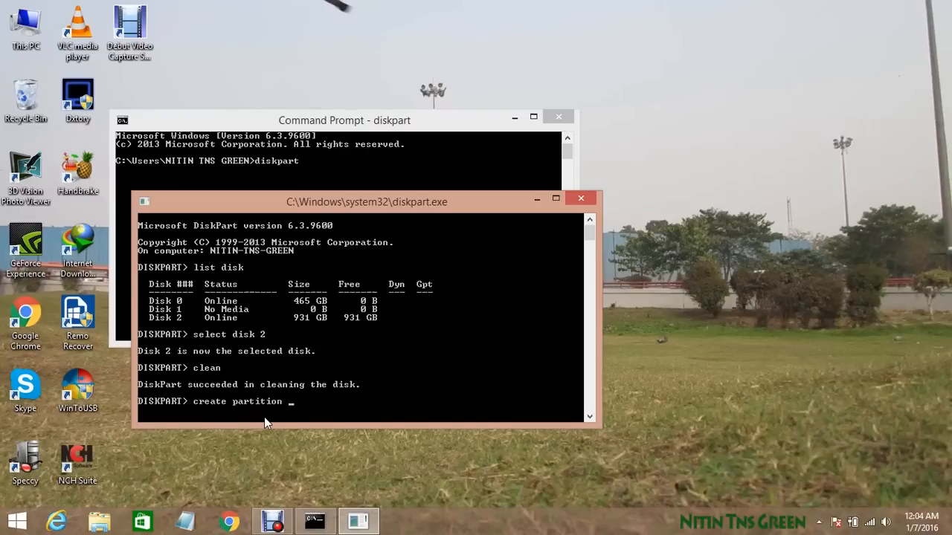
pyautogui.write('prin')
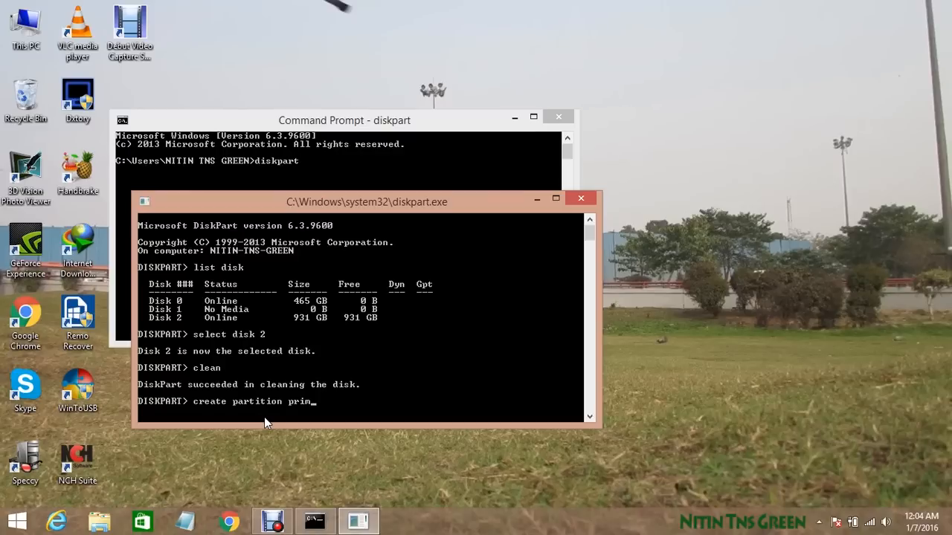
pyautogui.write('mary')
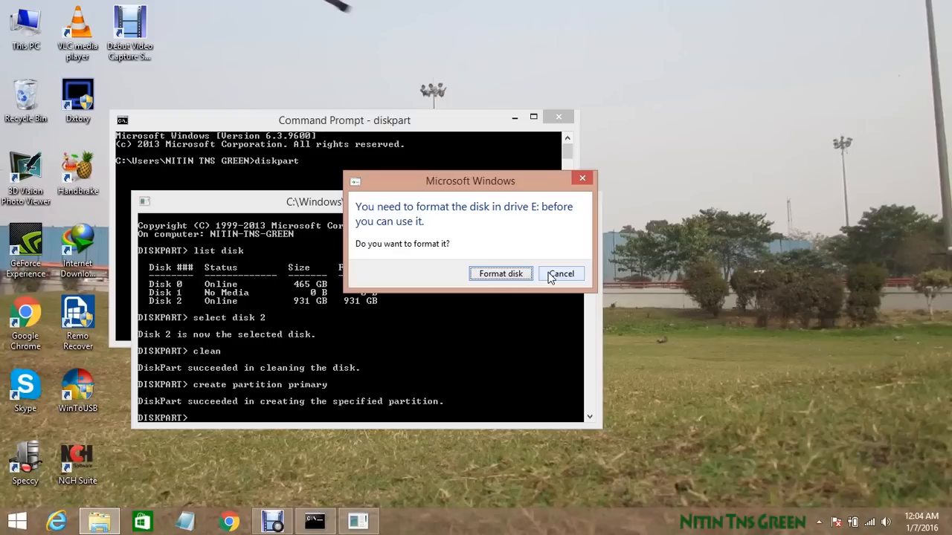
# Exit DiskPart and close the Command Prompt, returning to the desktop
pyautogui.click(561, 273)
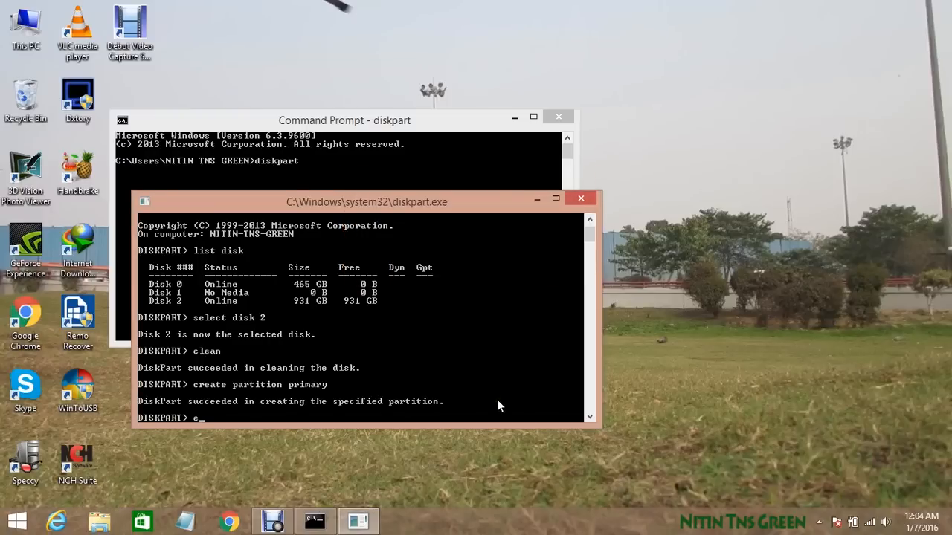
pyautogui.write('xit')
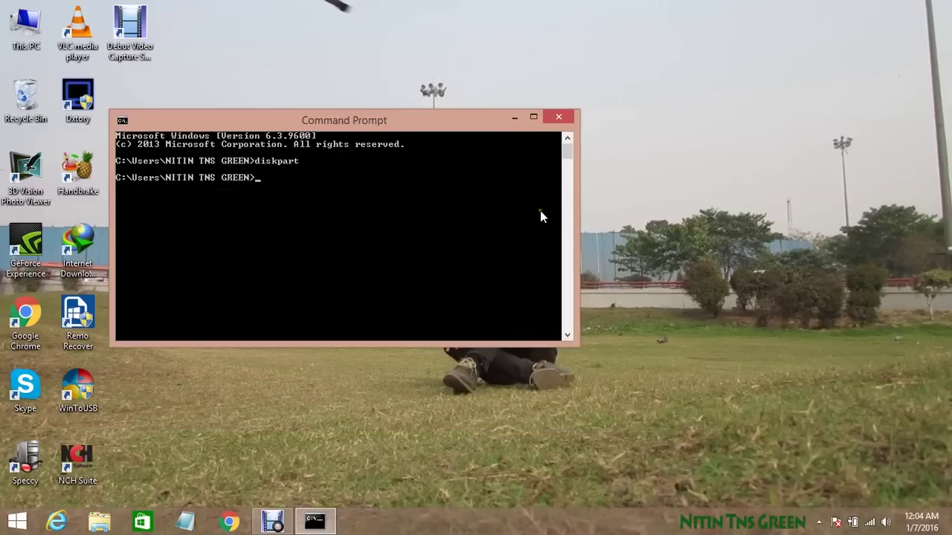
pyautogui.click(559, 116)
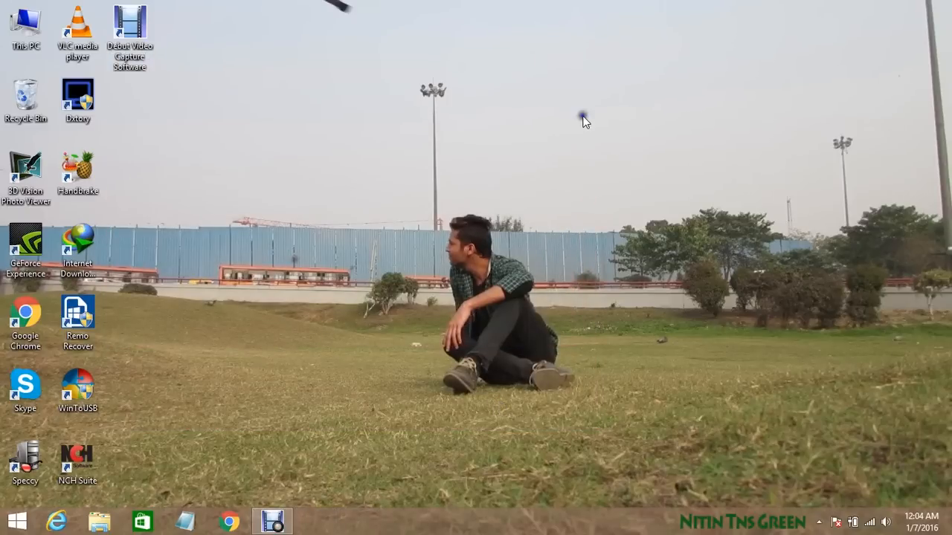
pyautogui.moveTo(402, 107)
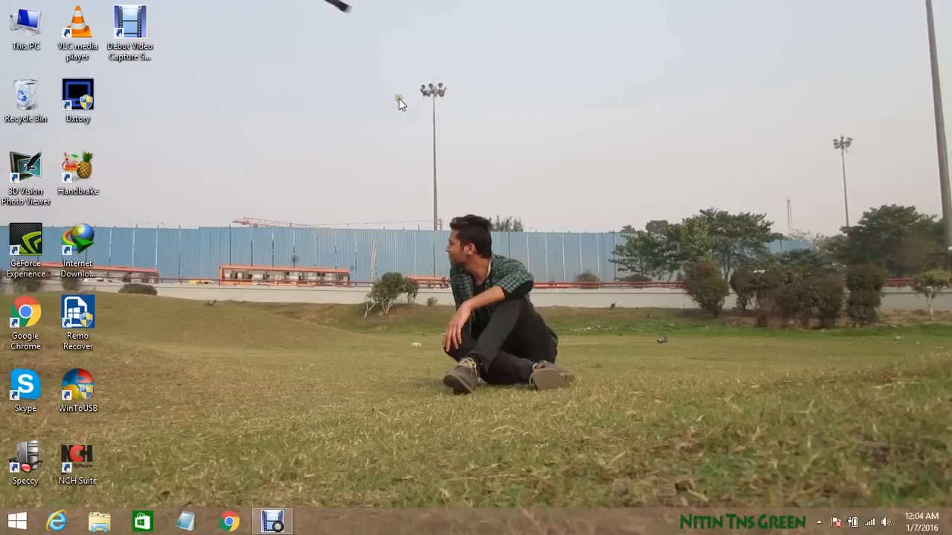
pyautogui.rightClick(24, 22)
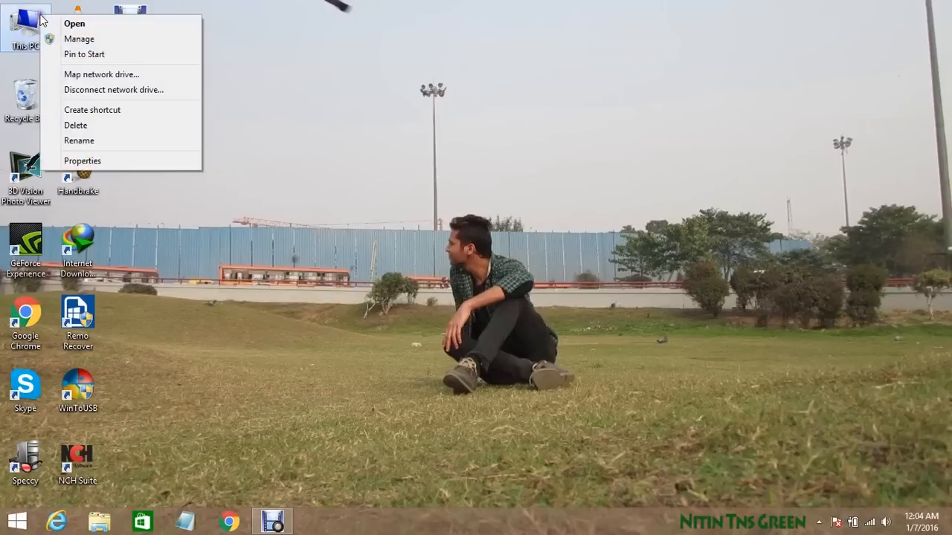
# Manage This PC, show Disk Management and delete Disk 2's 931 GB RAW volume
pyautogui.click(78, 39)
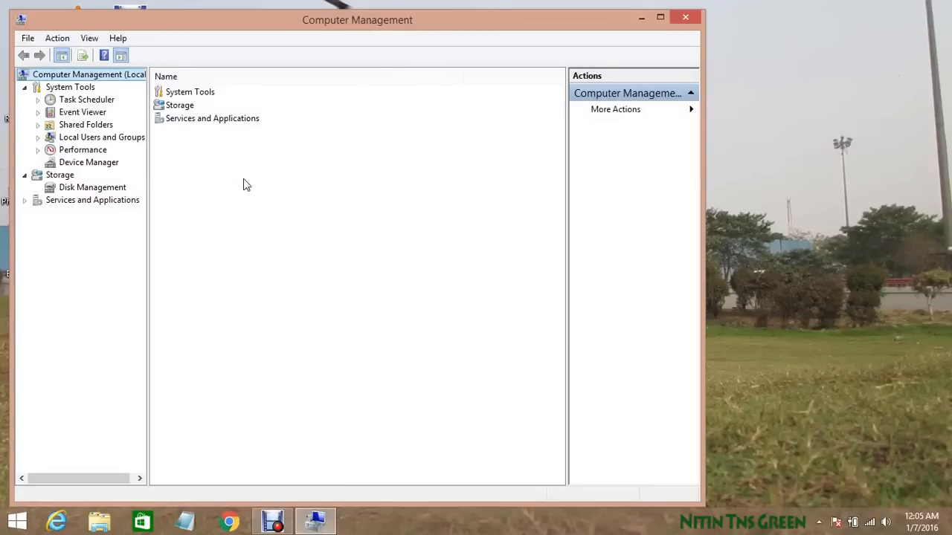
pyautogui.click(92, 187)
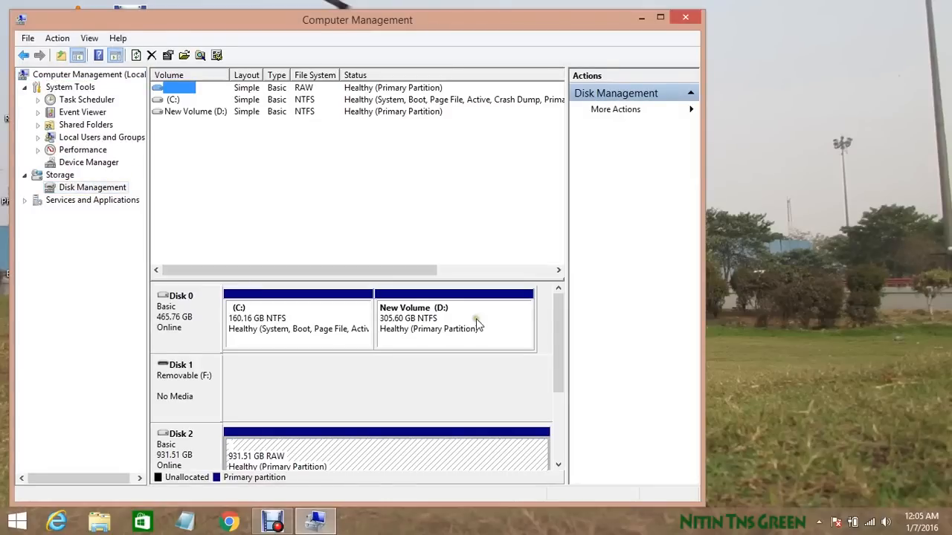
pyautogui.scroll(-3)
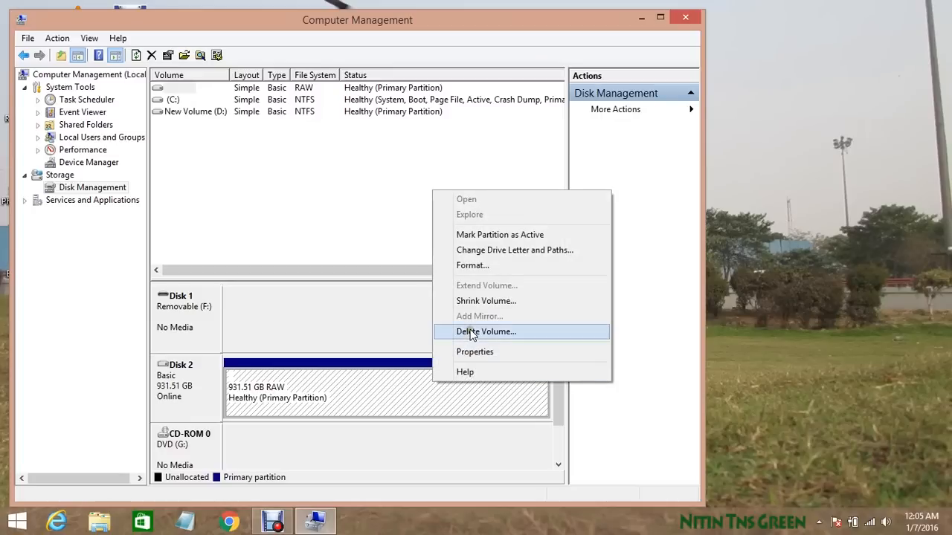
pyautogui.click(485, 332)
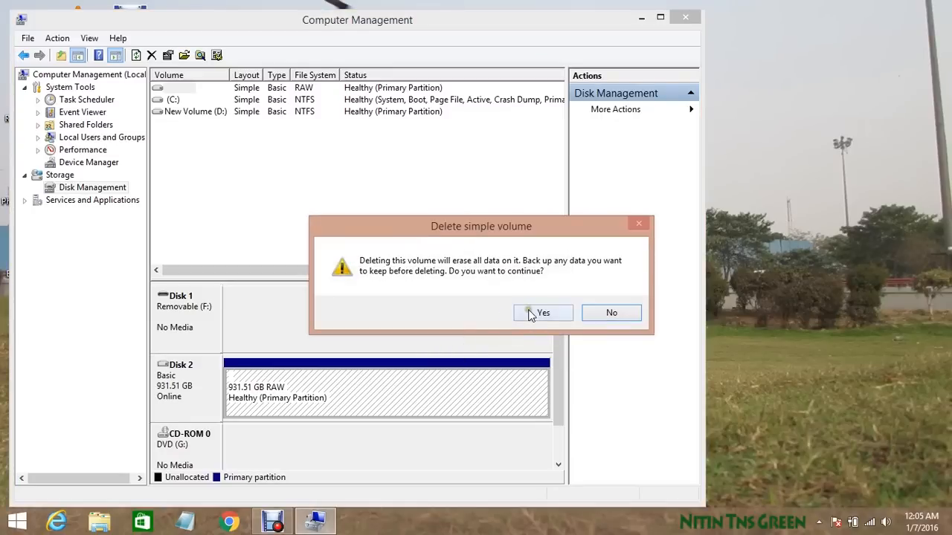
pyautogui.click(543, 313)
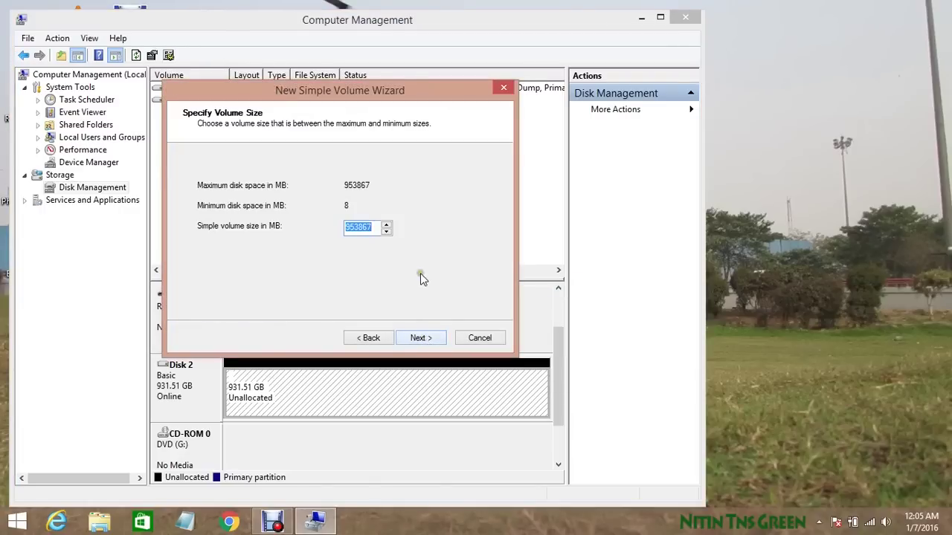
# Create a maximum-size NTFS quick-formatted simple volume on Disk 2 with letter N
pyautogui.click(385, 232)
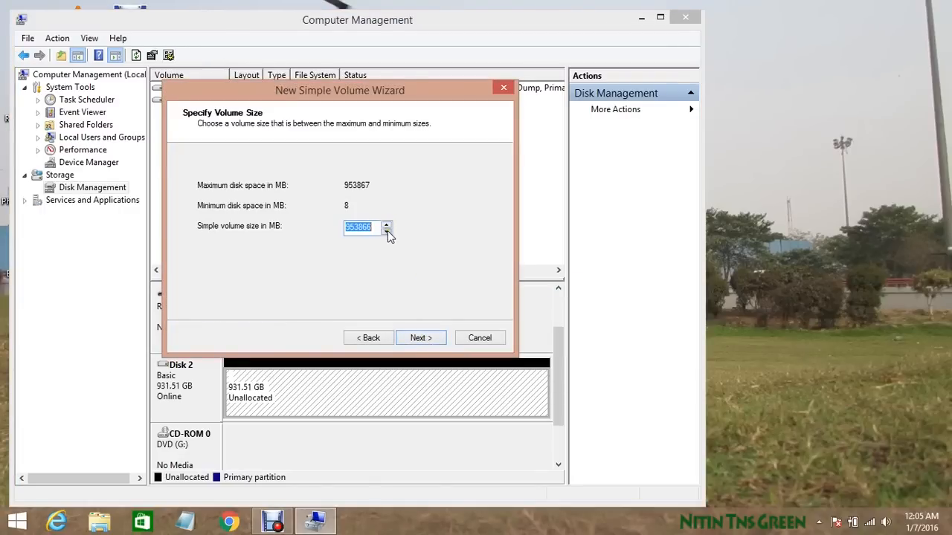
pyautogui.click(386, 223)
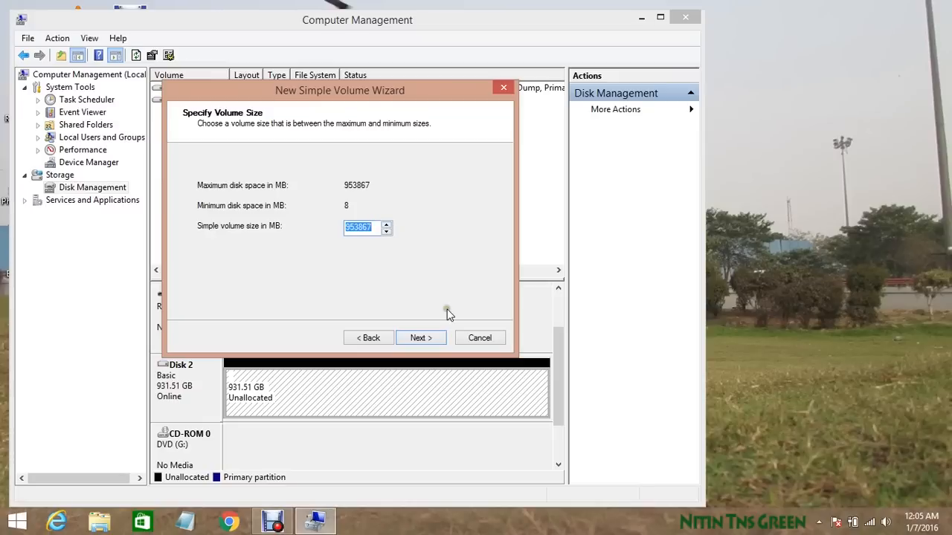
pyautogui.click(419, 338)
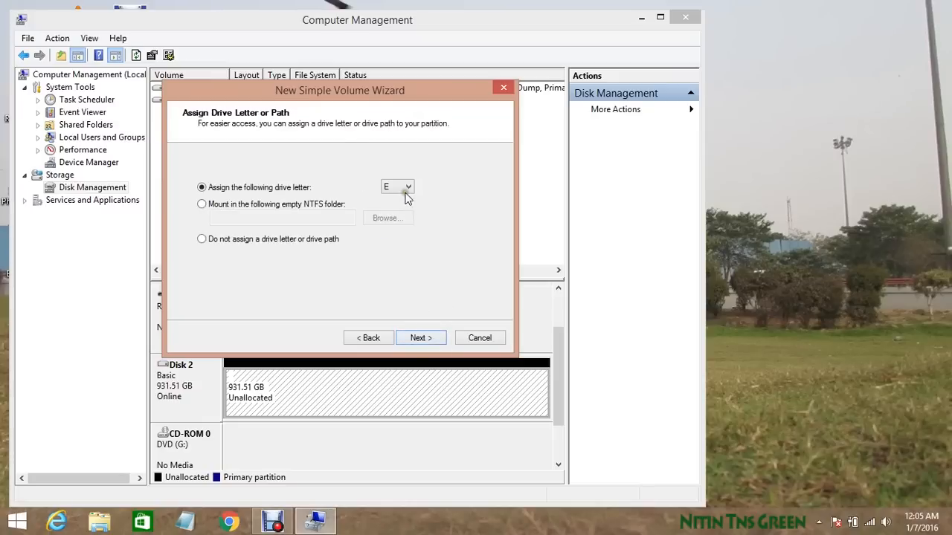
pyautogui.click(407, 187)
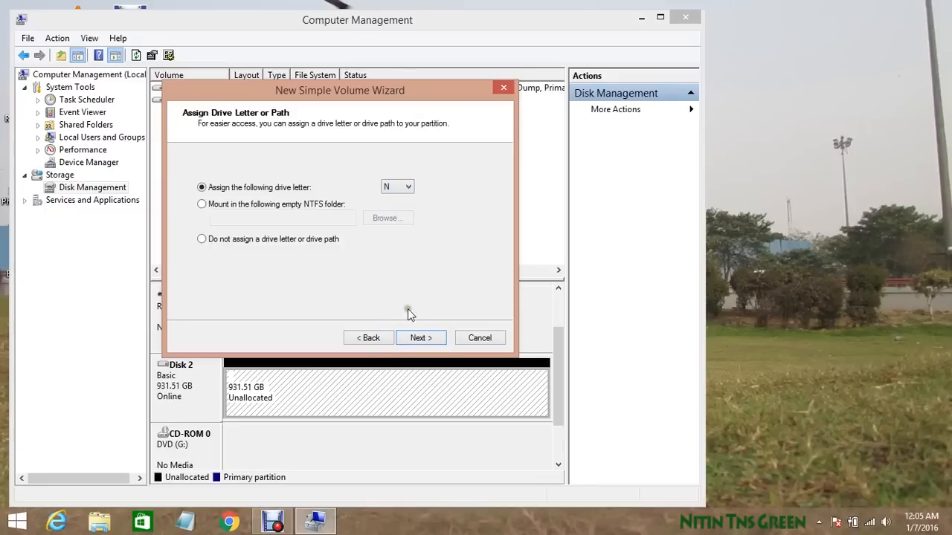
pyautogui.click(419, 338)
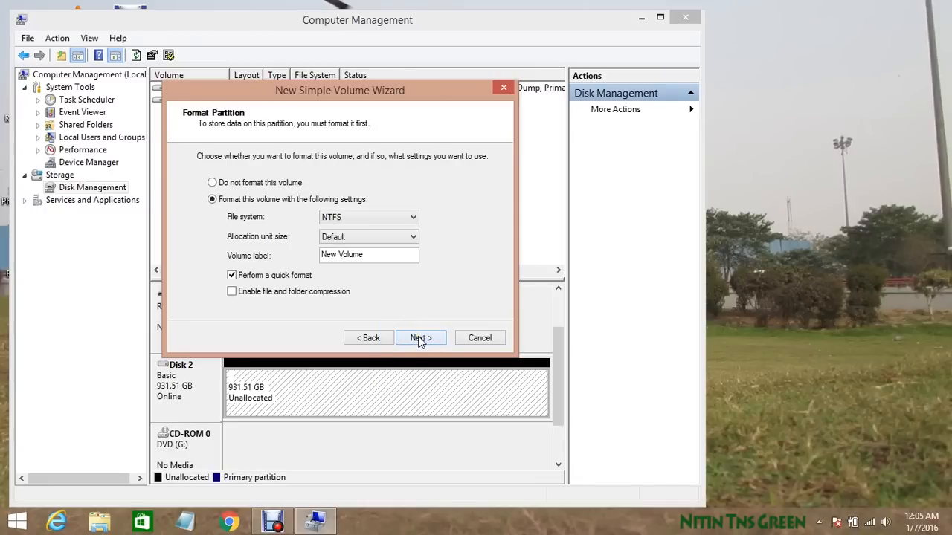
pyautogui.click(419, 337)
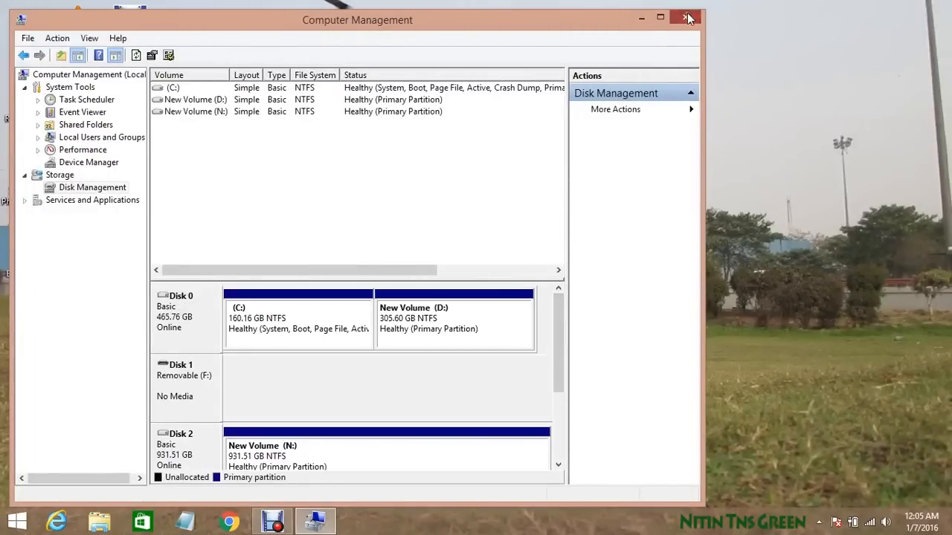
# Close Computer Management and move the tns files folder (677 items) onto New Volume (N:)
pyautogui.click(684, 18)
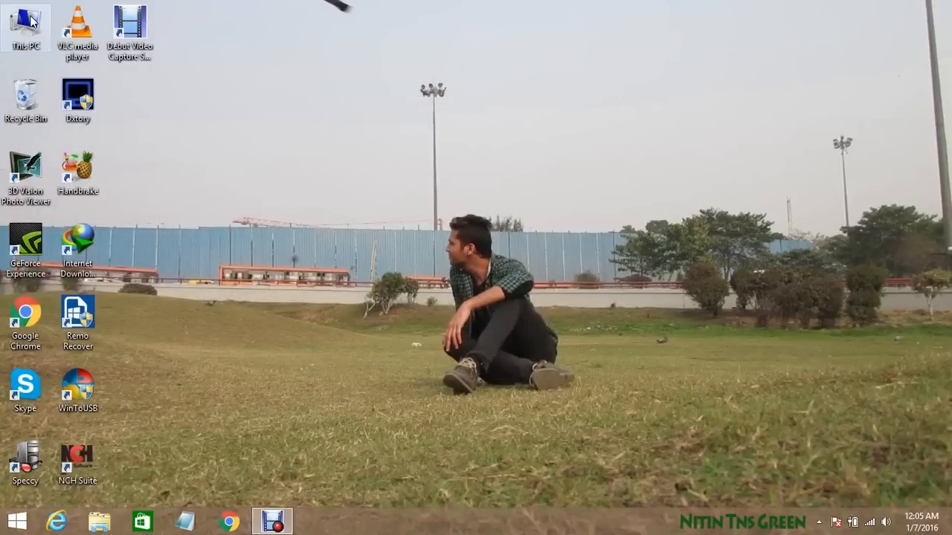
pyautogui.doubleClick(26, 22)
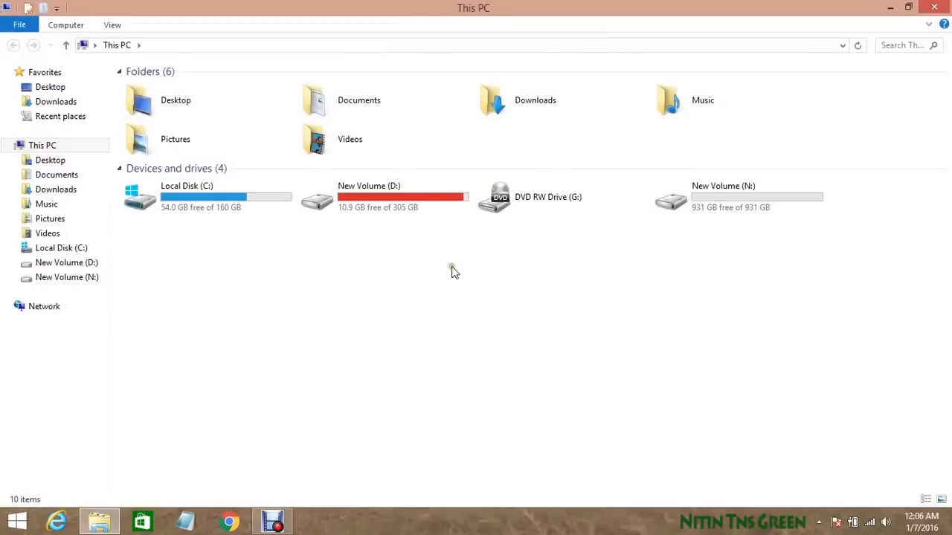
pyautogui.click(729, 201)
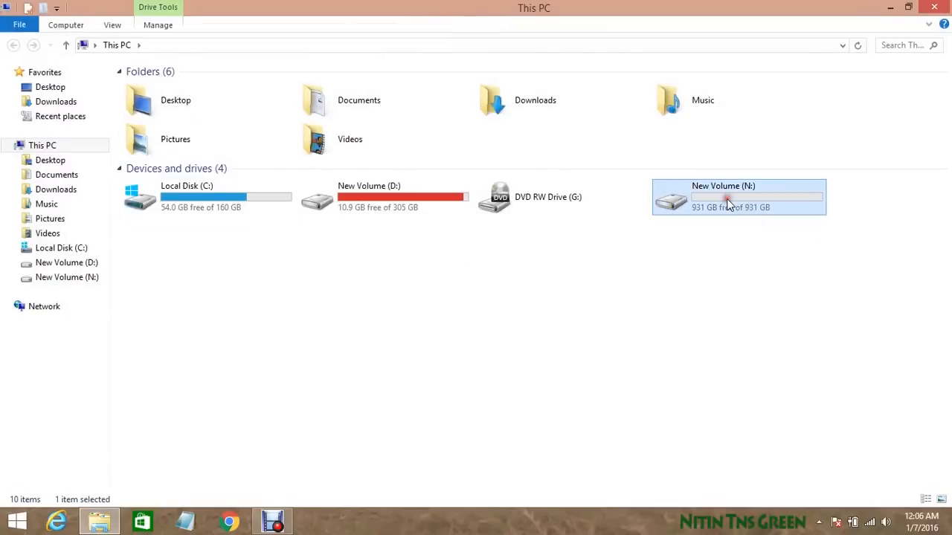
pyautogui.doubleClick(729, 201)
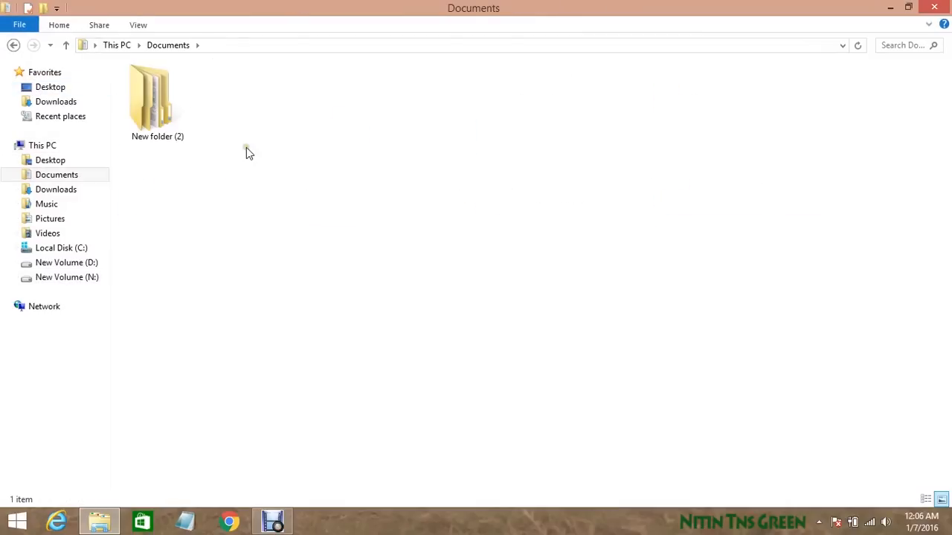
pyautogui.doubleClick(158, 97)
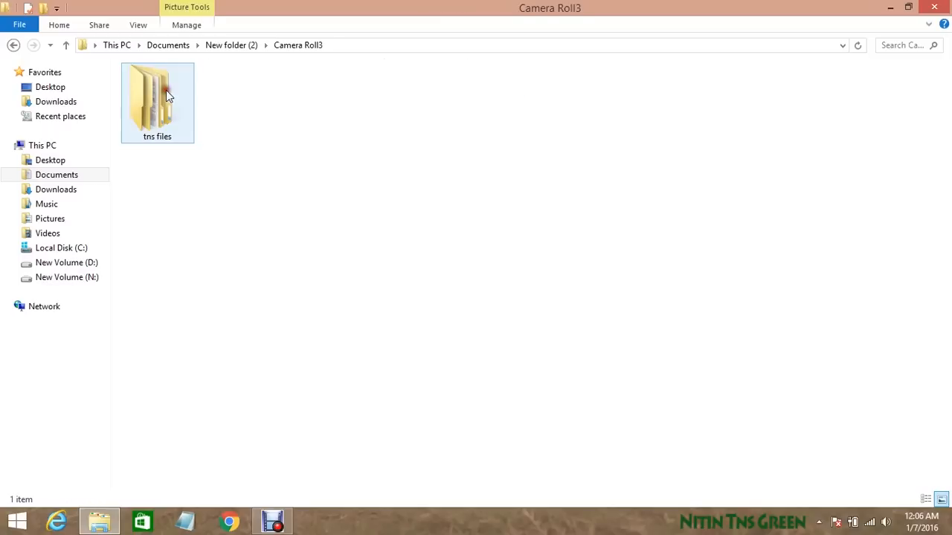
pyautogui.rightClick(156, 116)
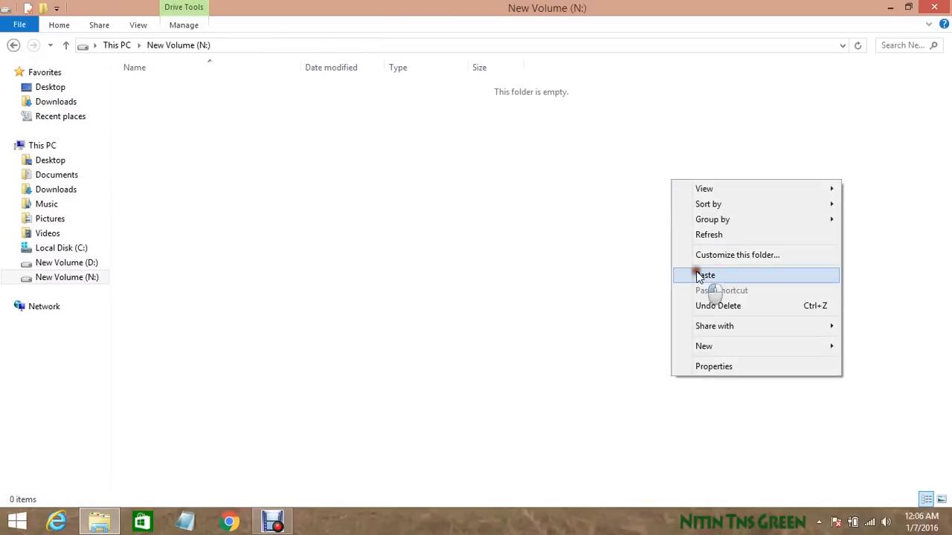
pyautogui.click(705, 275)
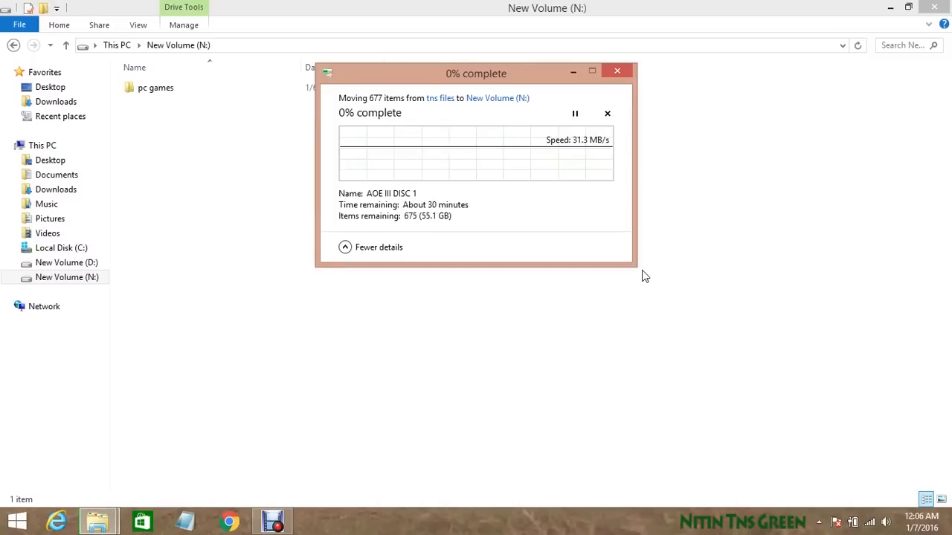
pyautogui.moveTo(721, 259)
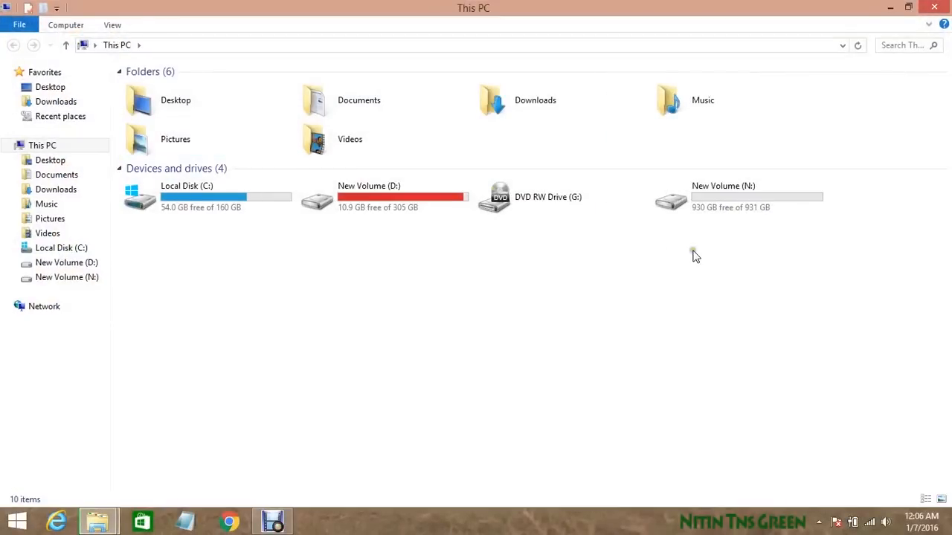
# View New Volume (N:) Properties showing NTFS with 930 GB of 931 GB free
pyautogui.rightClick(738, 196)
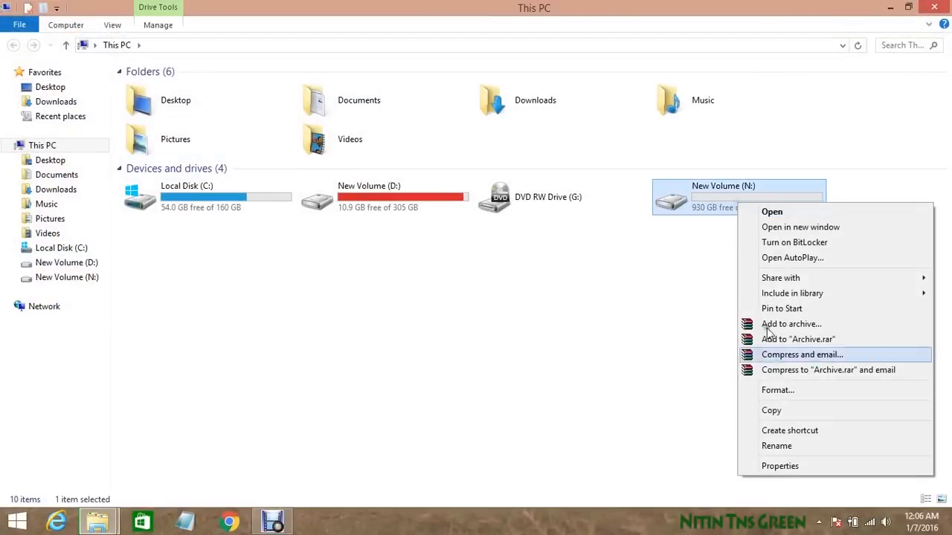
pyautogui.click(783, 466)
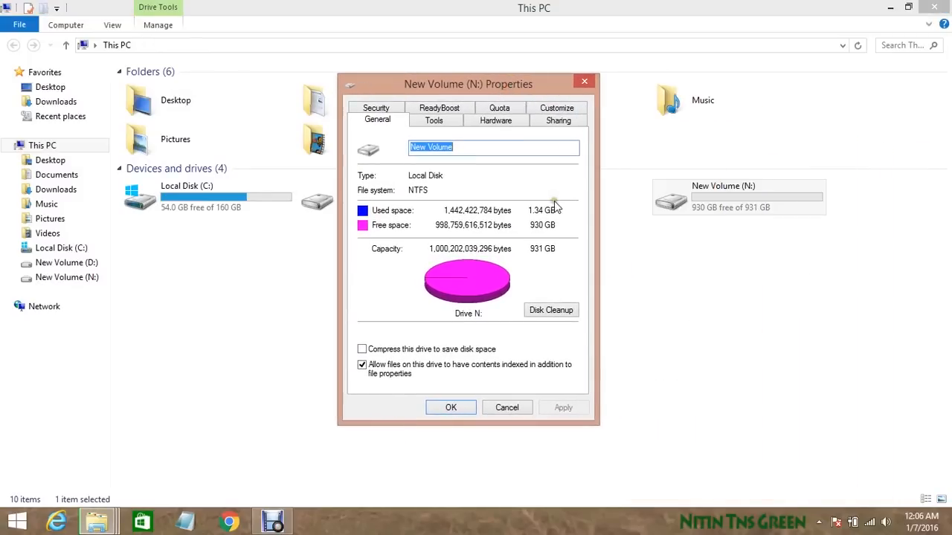
pyautogui.moveTo(510, 301)
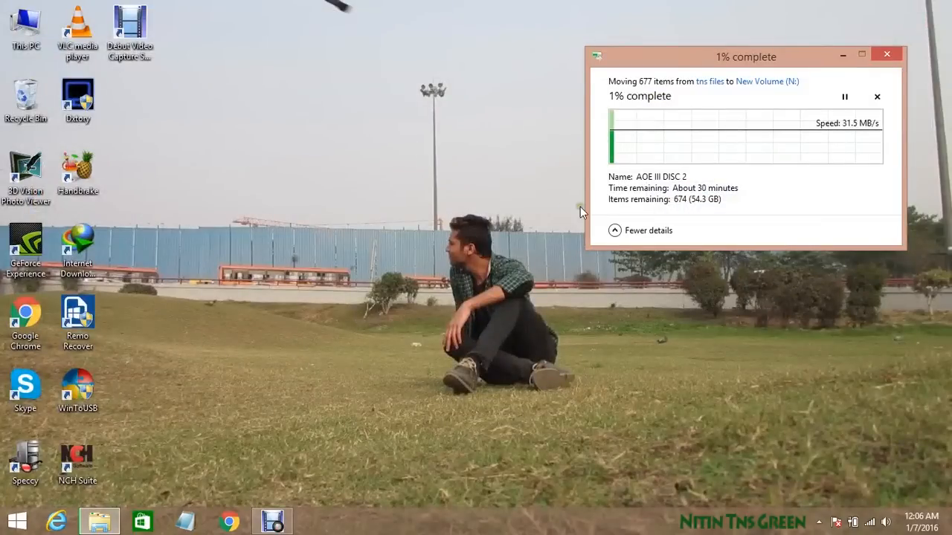
pyautogui.moveTo(333, 152)
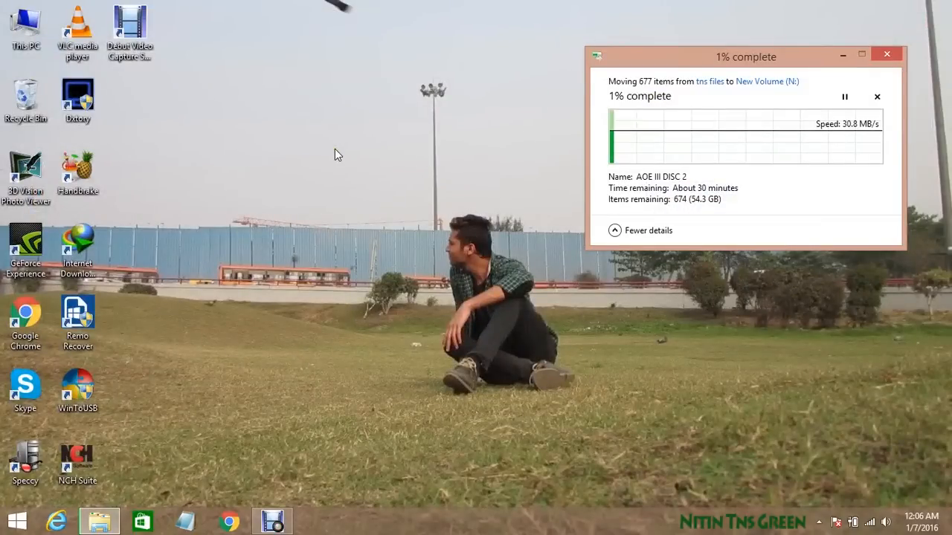